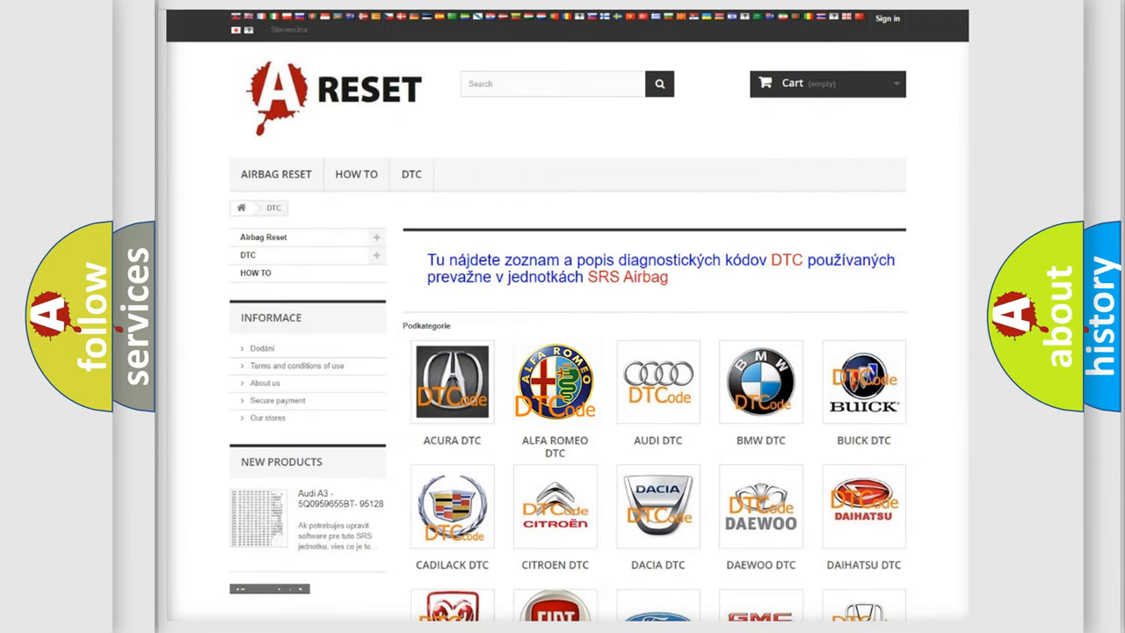
Step: Open the Alfa Romeo DTC code list and scroll toward code B1402-12
left_click(556, 382)
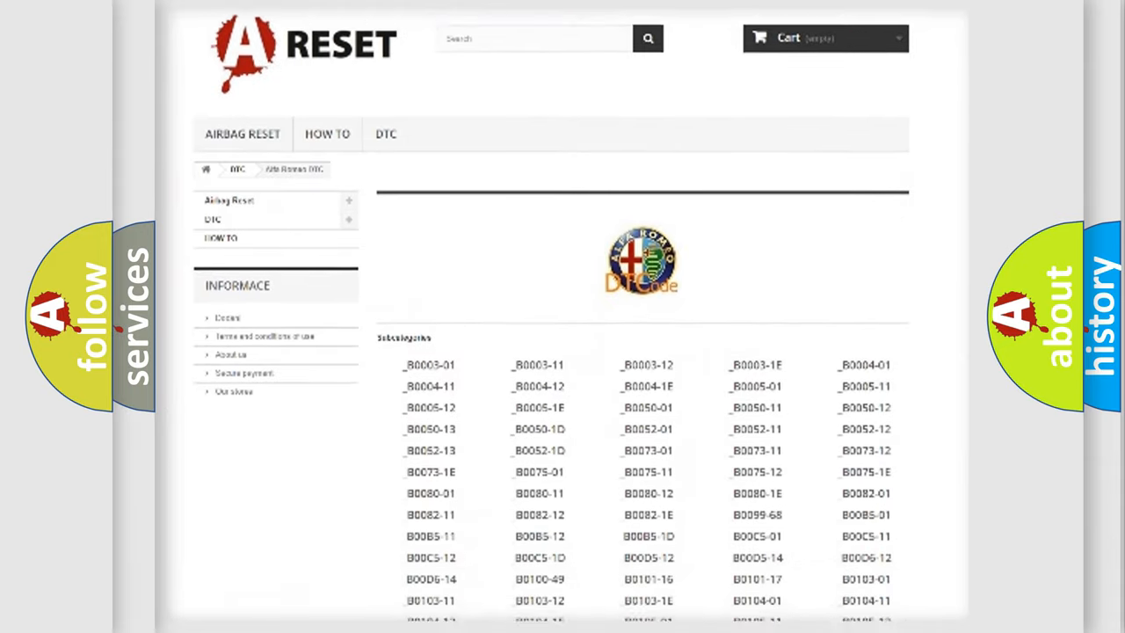
scroll("down", 3)
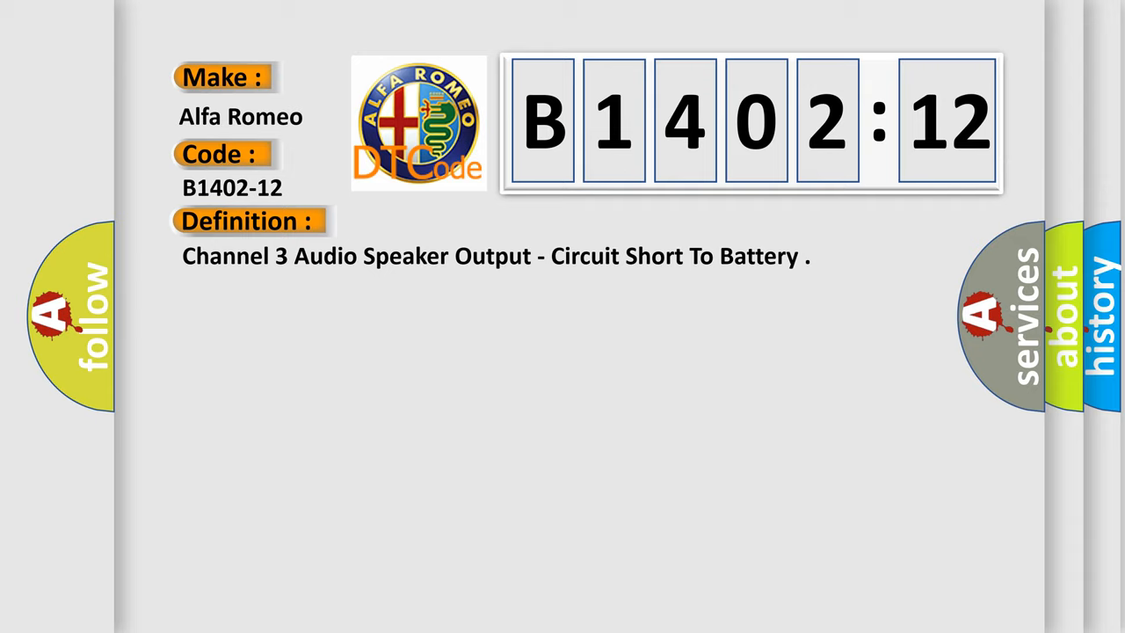
Step: Switch from the B1402-12 Definition panel to its Description (9-16 V system voltage)
left_click(457, 222)
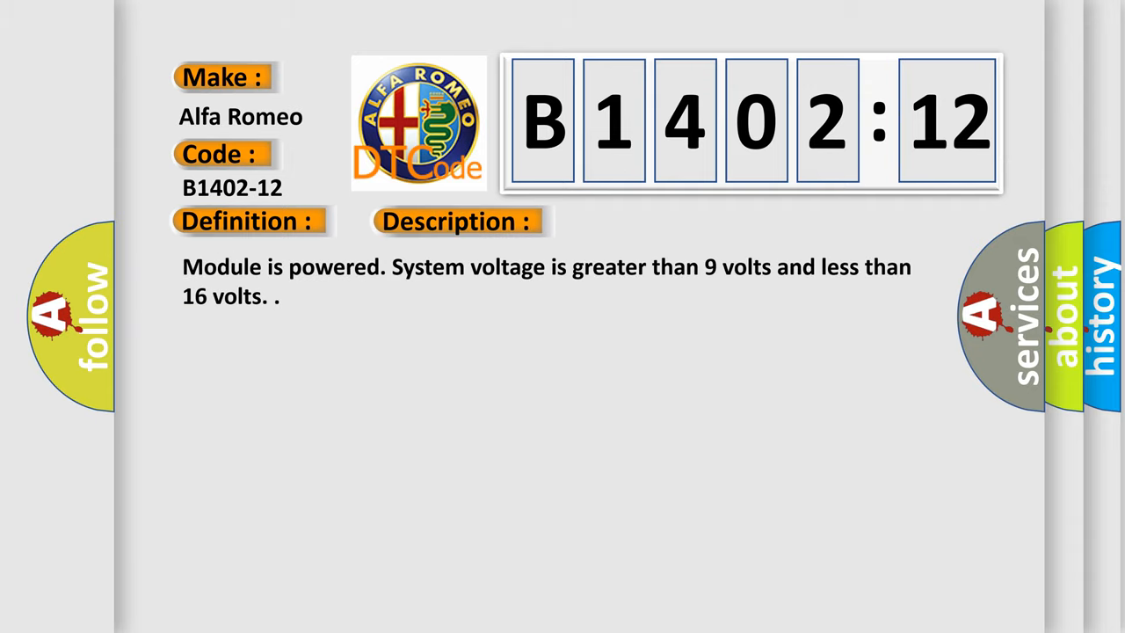